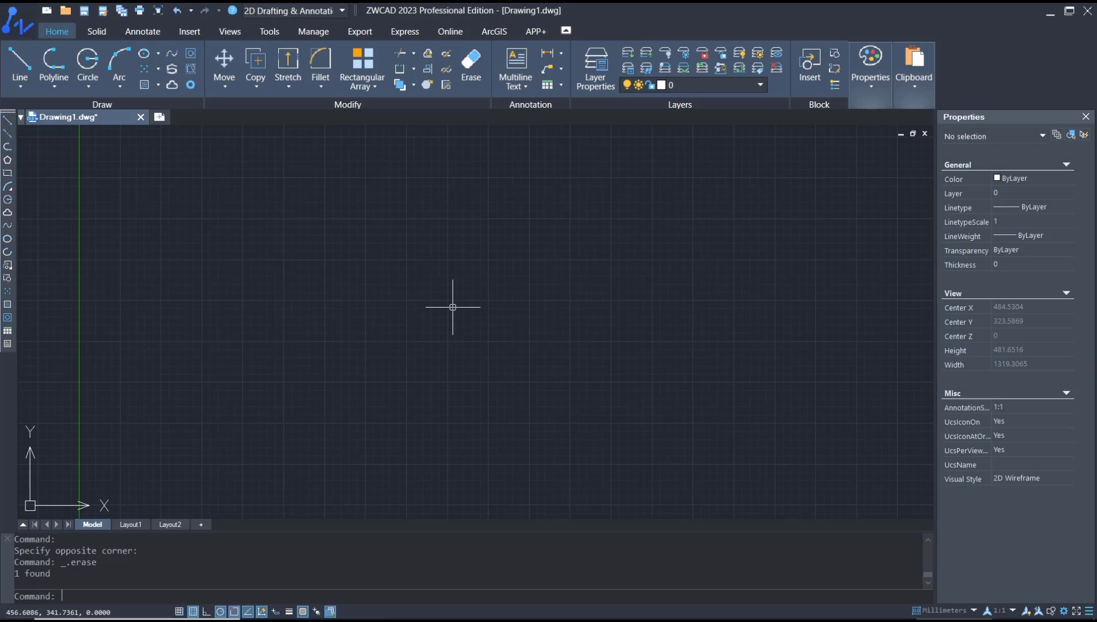
- Start a polyline with PLINE and place its start point for the inverted V
type("p")
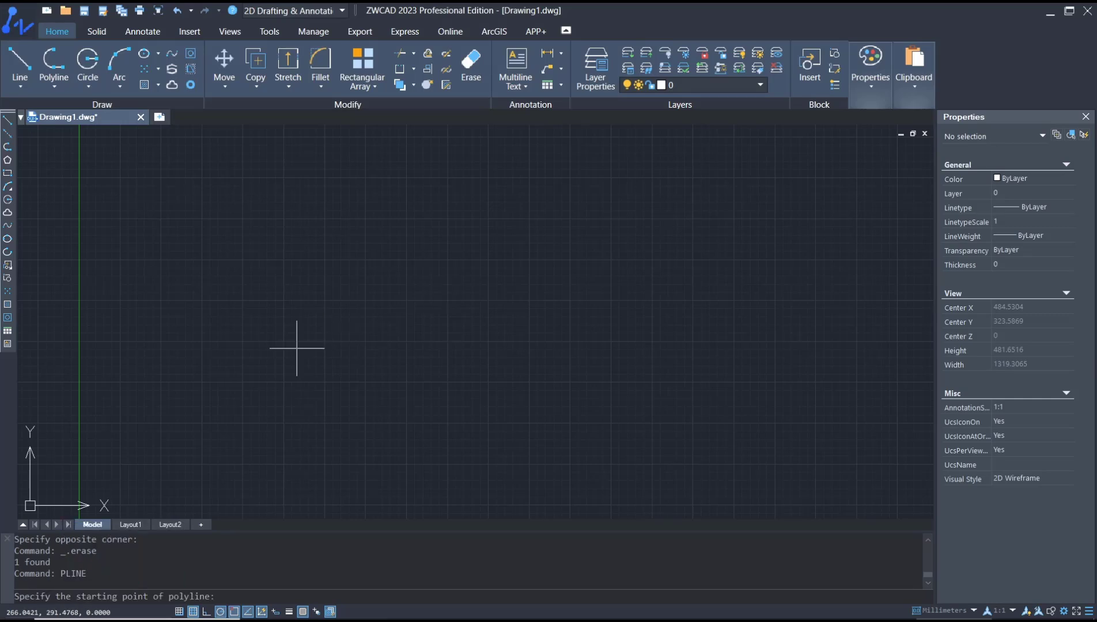
left_click(592, 355)
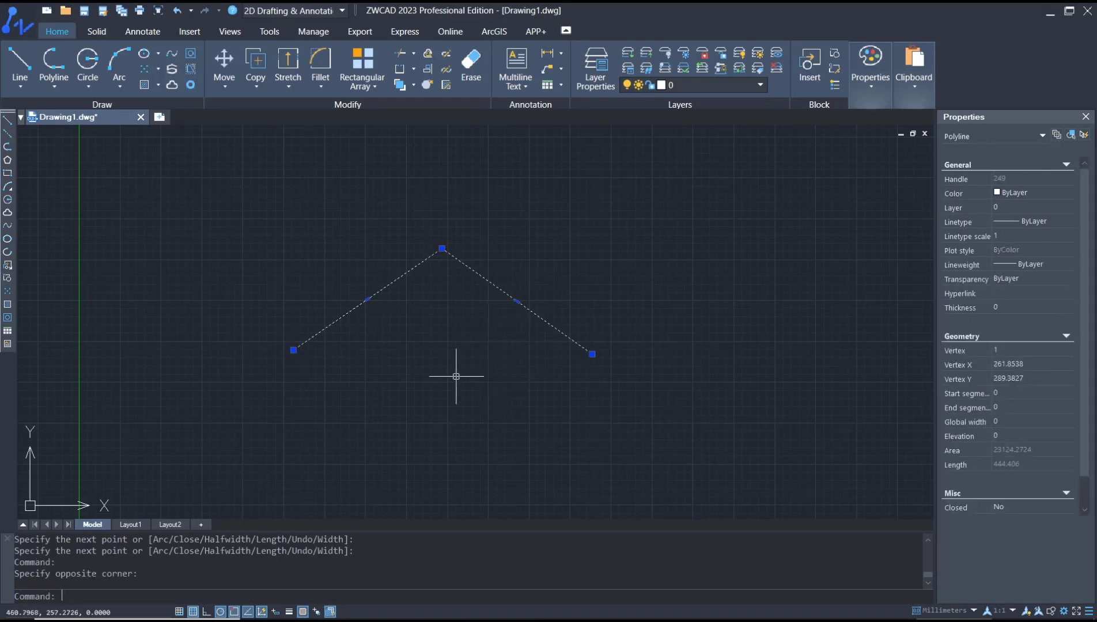
mouse_move(423, 296)
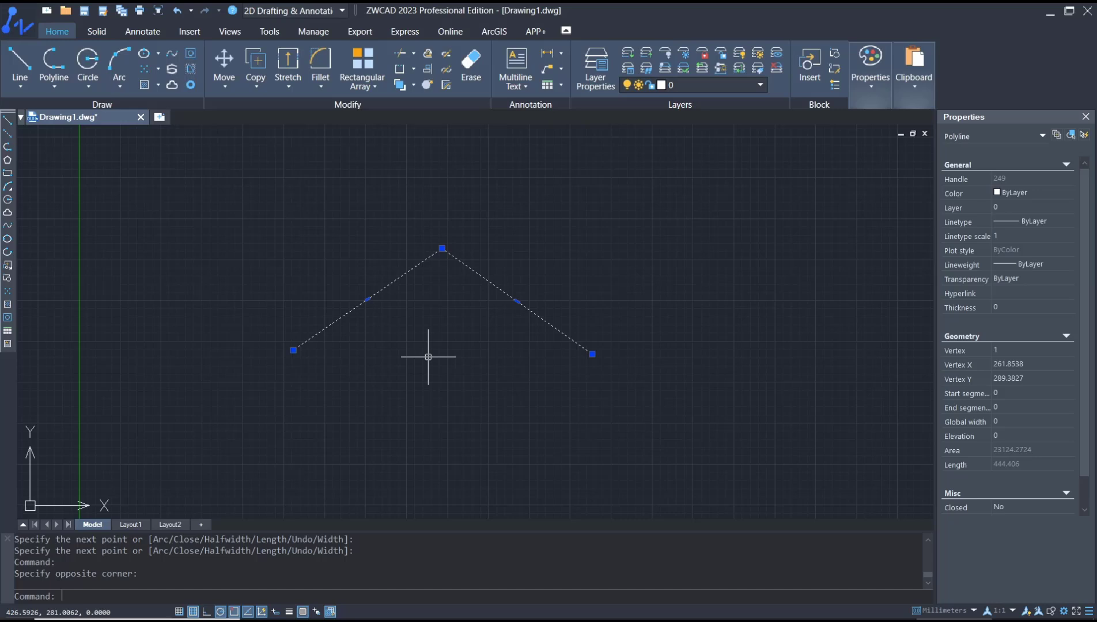
- Run PEDIT on the polyline and choose Edit vertex, marking the first vertex
type("ped")
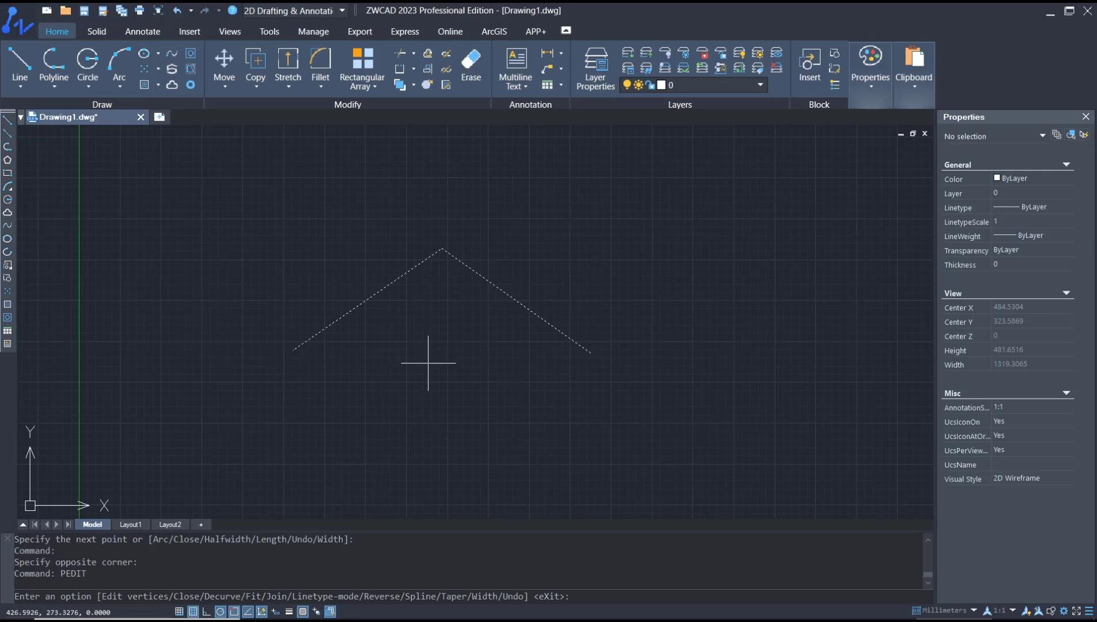
type("e")
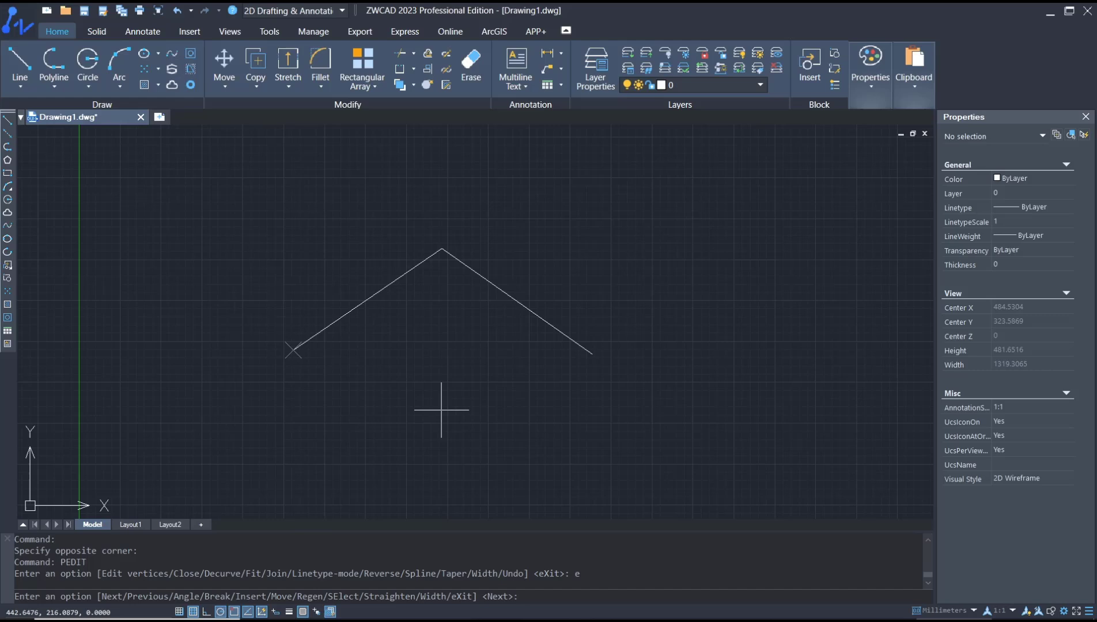
mouse_move(284, 348)
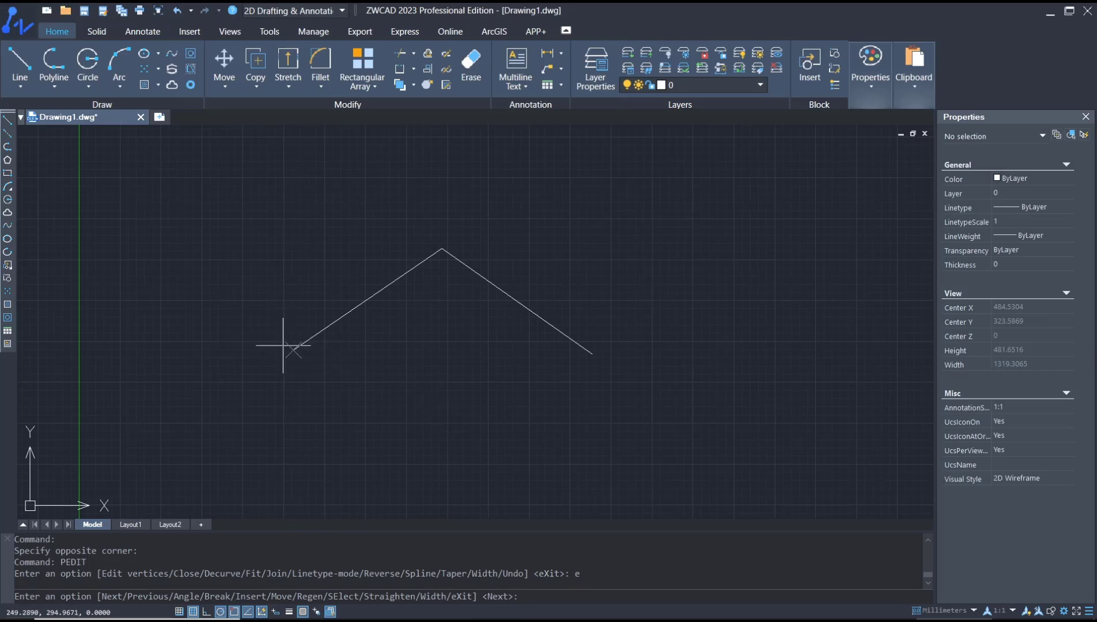
mouse_move(303, 462)
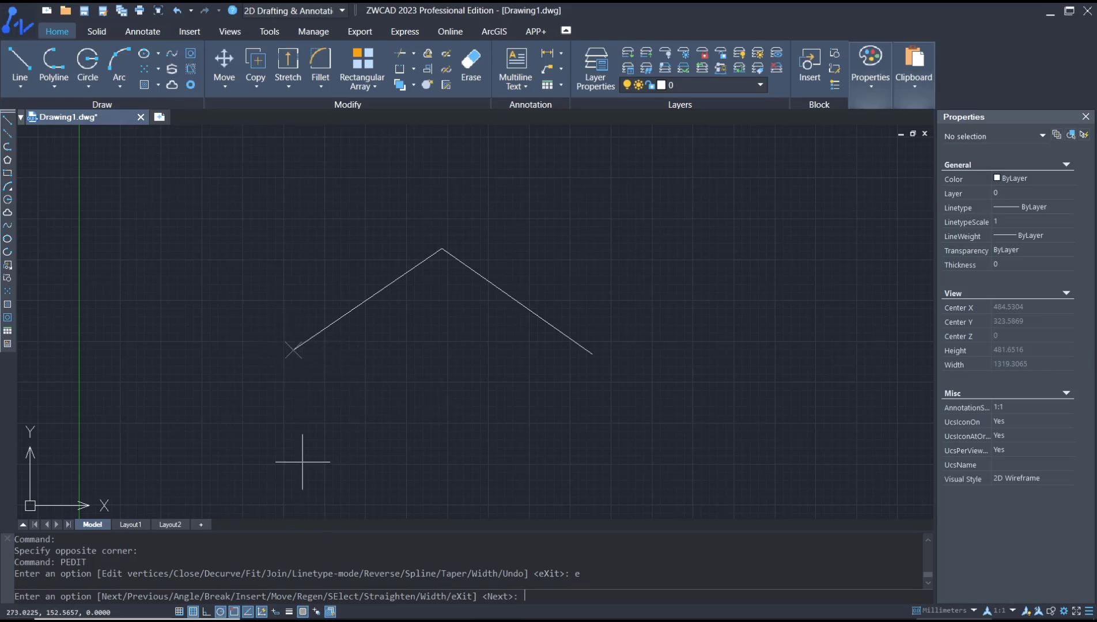
- Insert two new vertices along the polyline's left leg, then exit vertex editing
type("i")
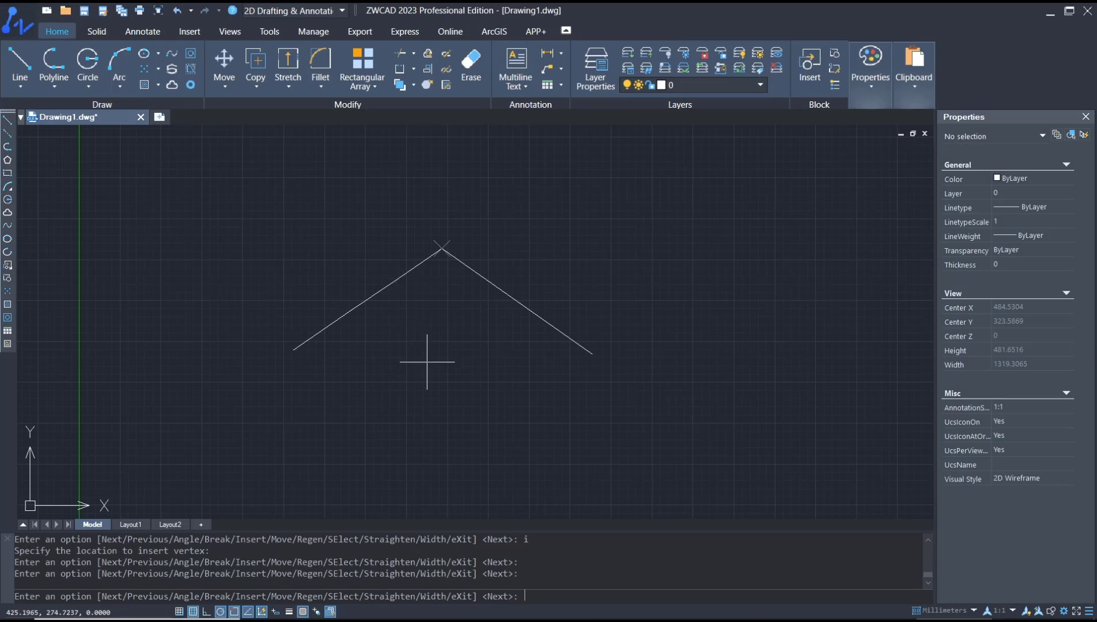
type("i")
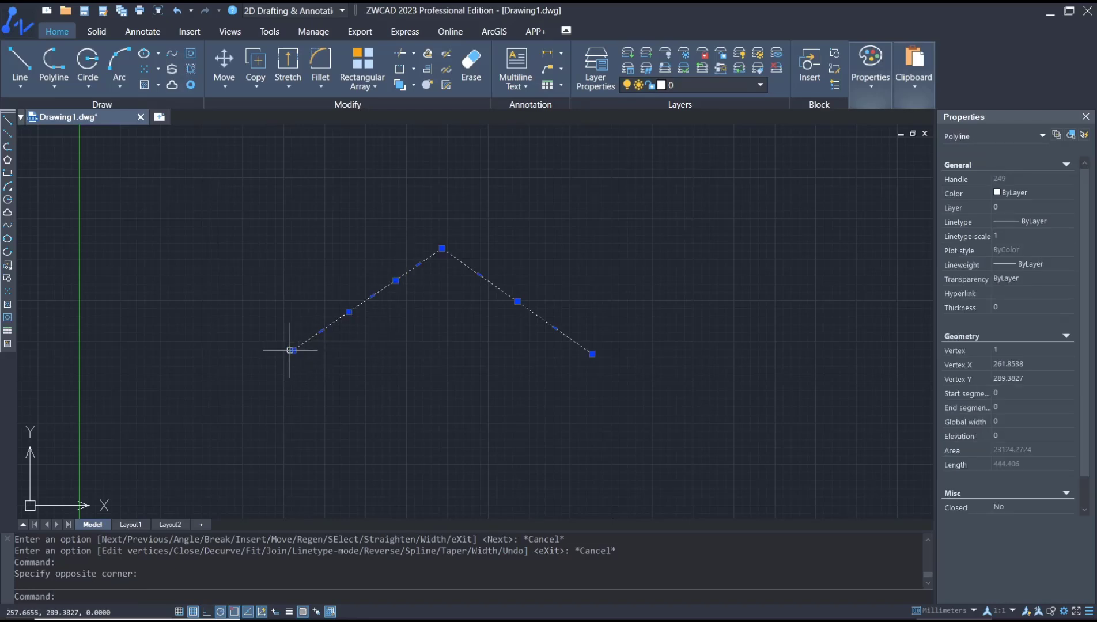
mouse_move(404, 280)
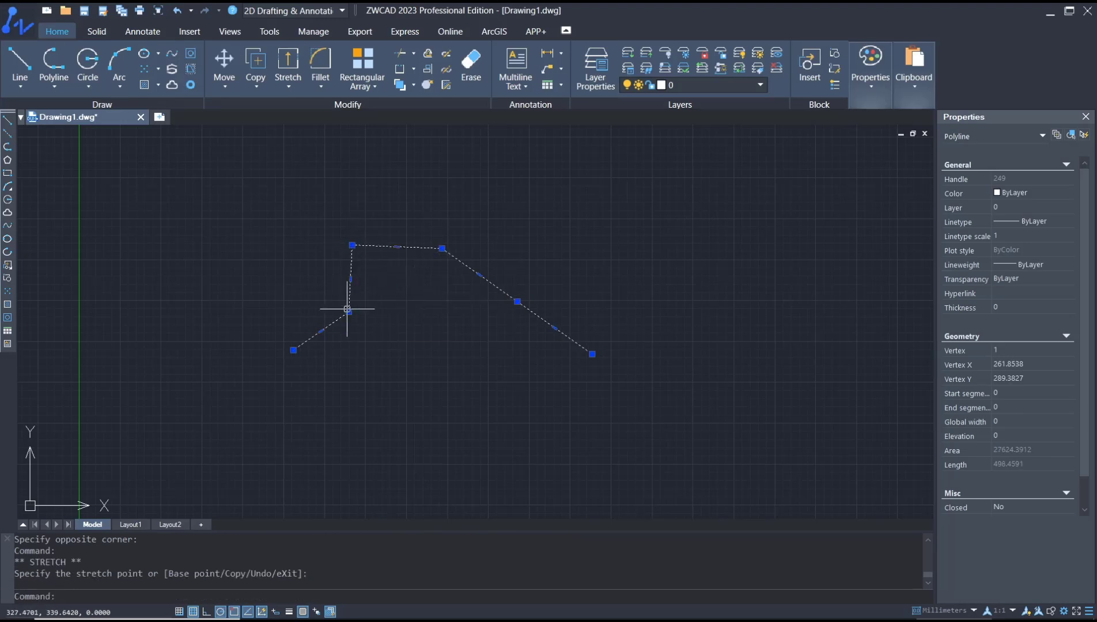
- Drag an inserted vertex grip upward to raise the polyline's left leg
left_click(420, 333)
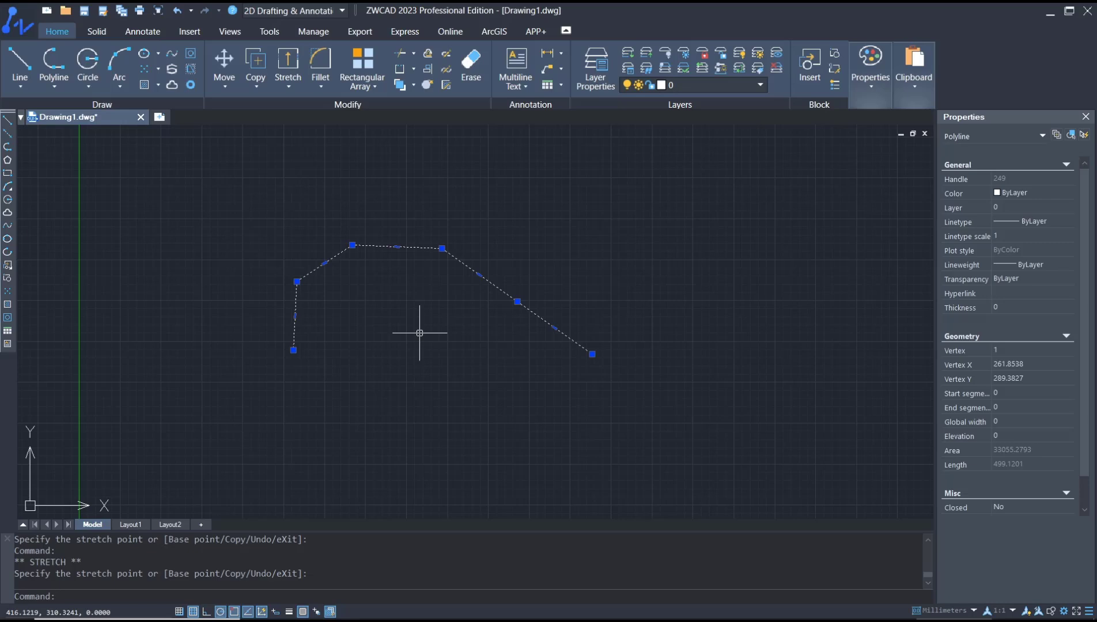